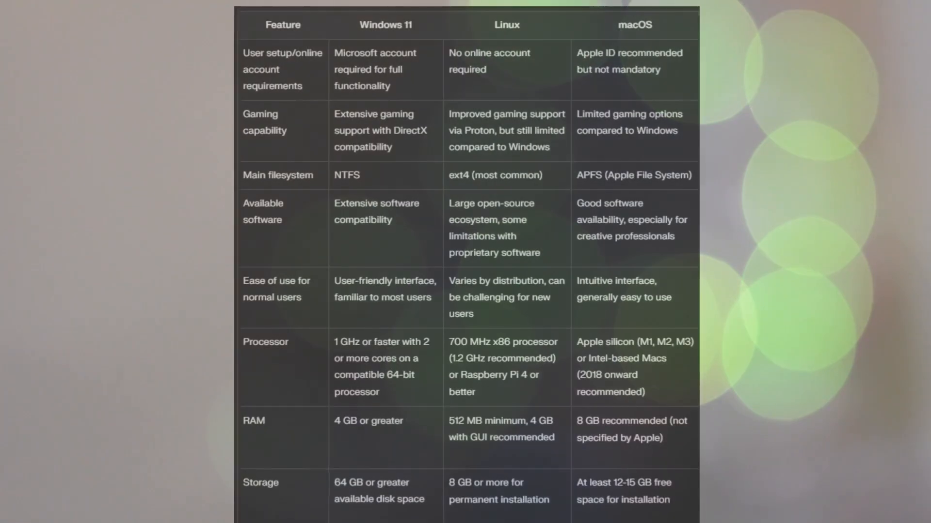
pyautogui.scroll(-3)
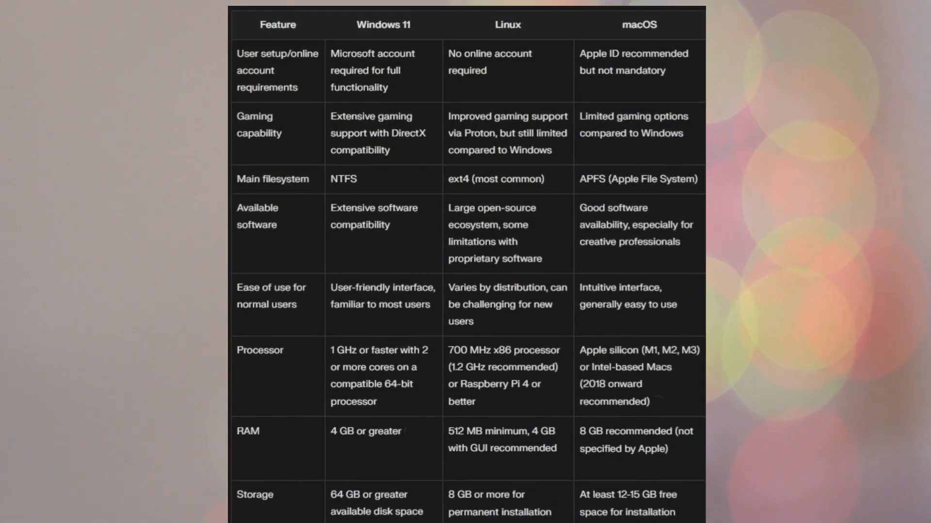
pyautogui.scroll(-3)
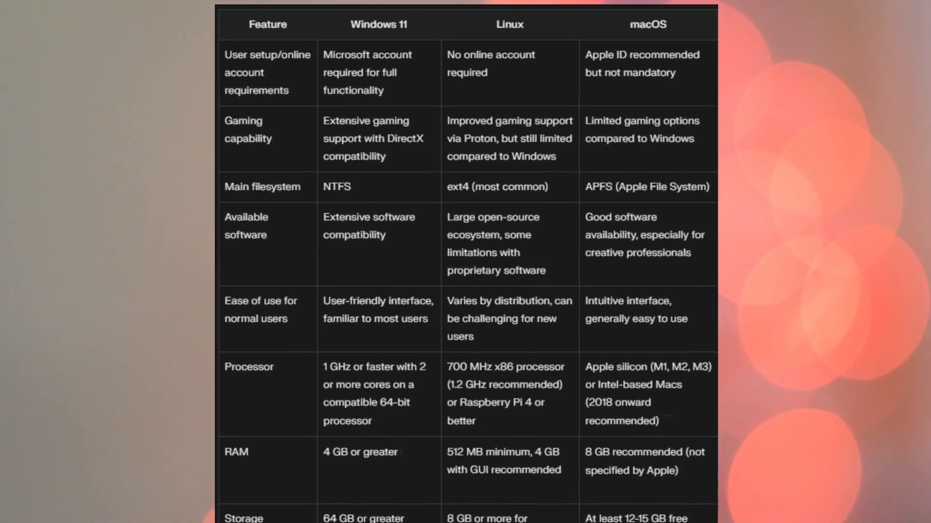
pyautogui.scroll(-3)
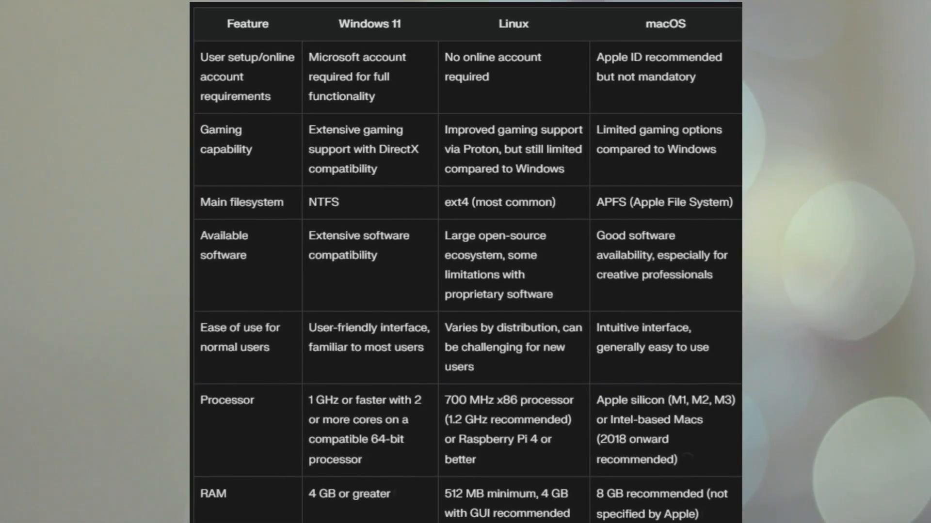
pyautogui.scroll(-3)
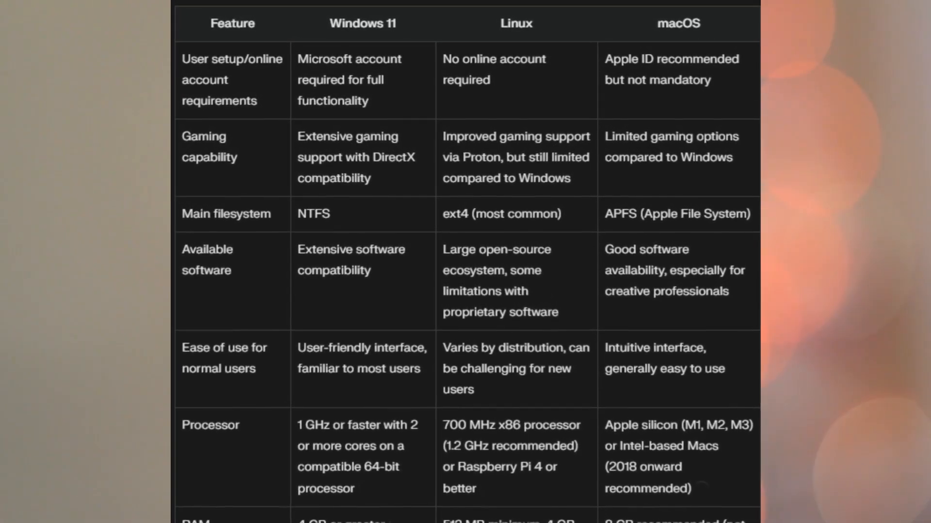
pyautogui.scroll(-3)
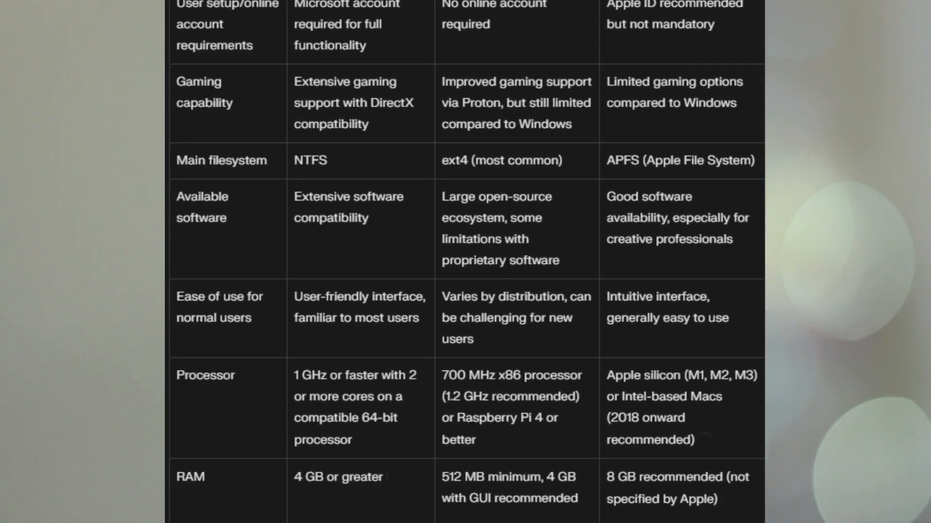
pyautogui.click(395, 405)
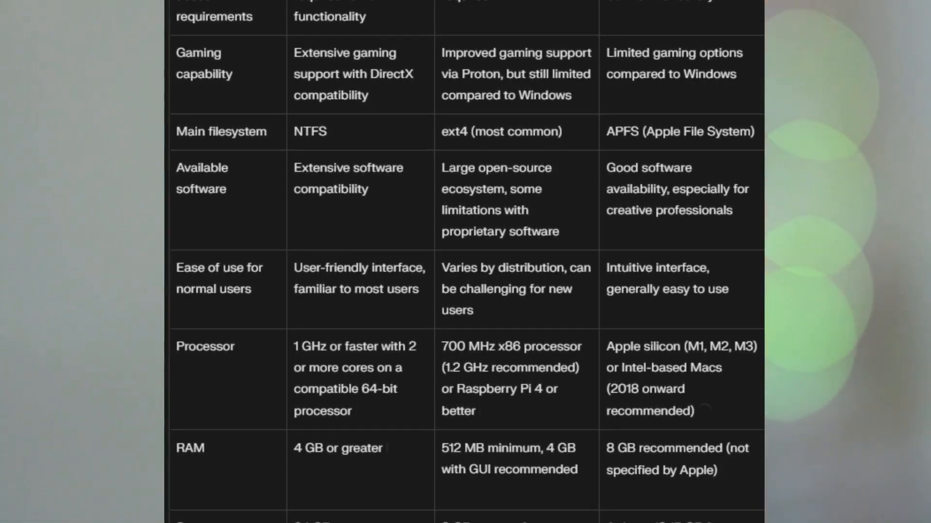
pyautogui.scroll(-3)
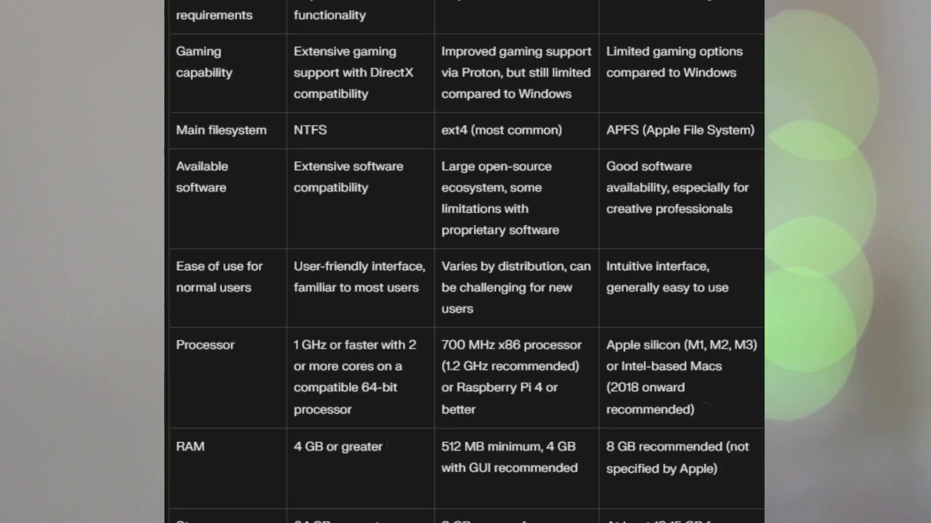